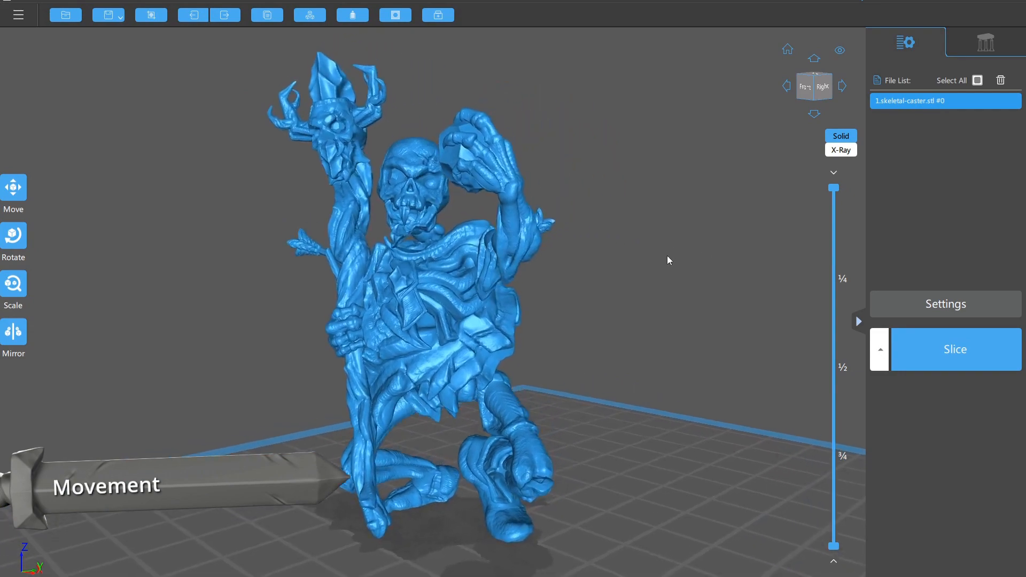
scroll("up", 3)
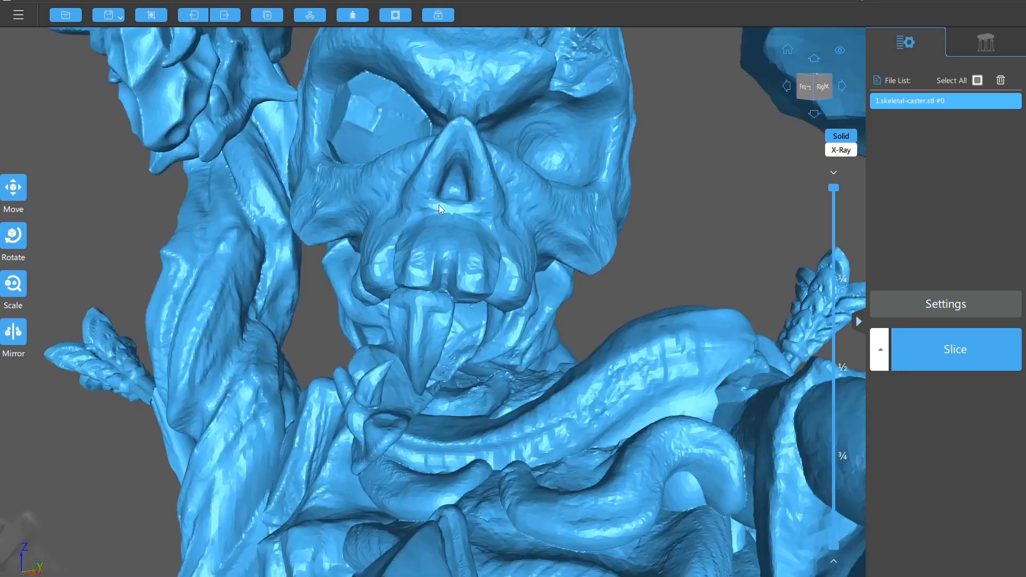